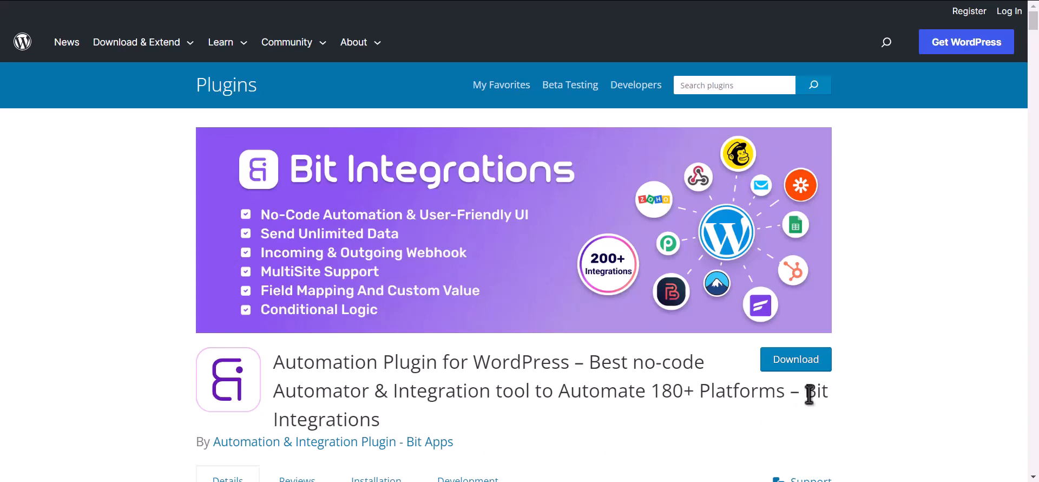
# Step: Choose Tripetto as the trigger and select its form called Name
pyautogui.doubleClick(819, 391)
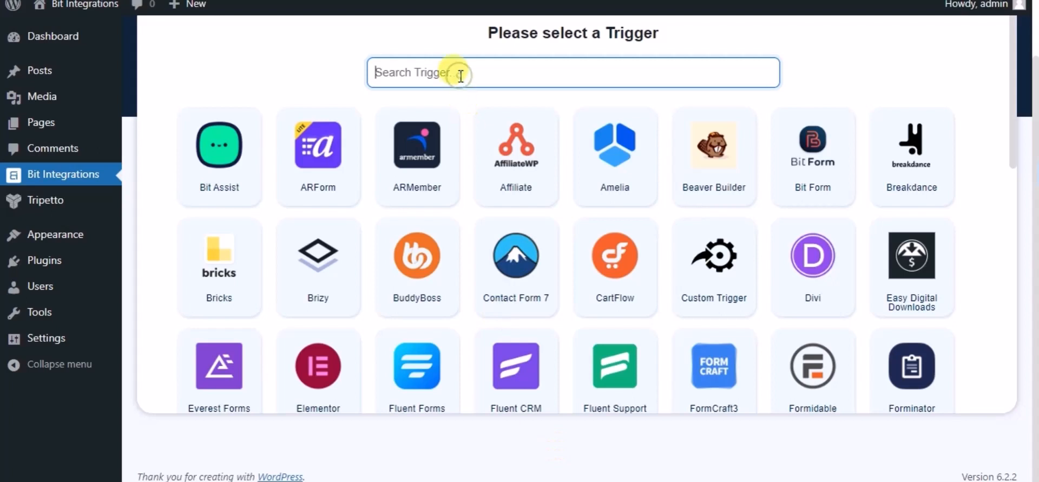
pyautogui.write('tri')
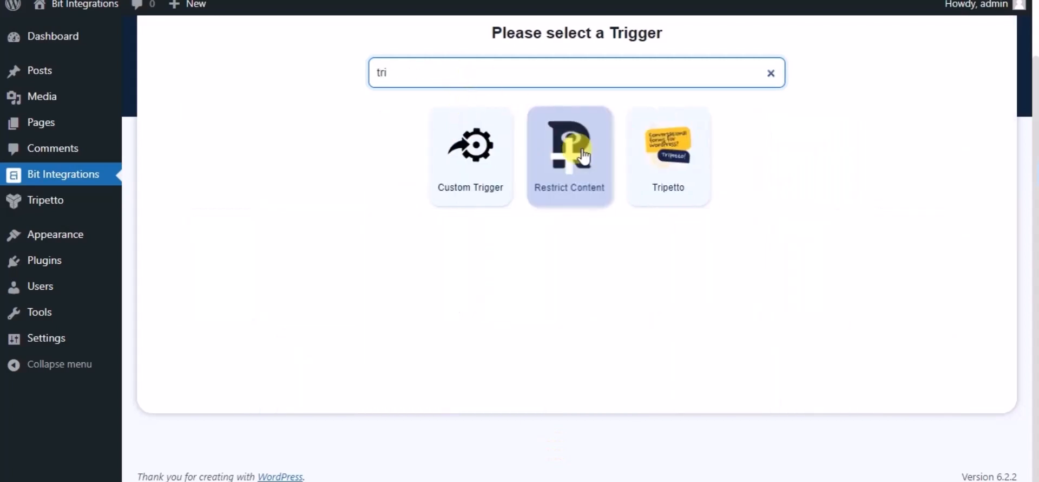
pyautogui.click(668, 156)
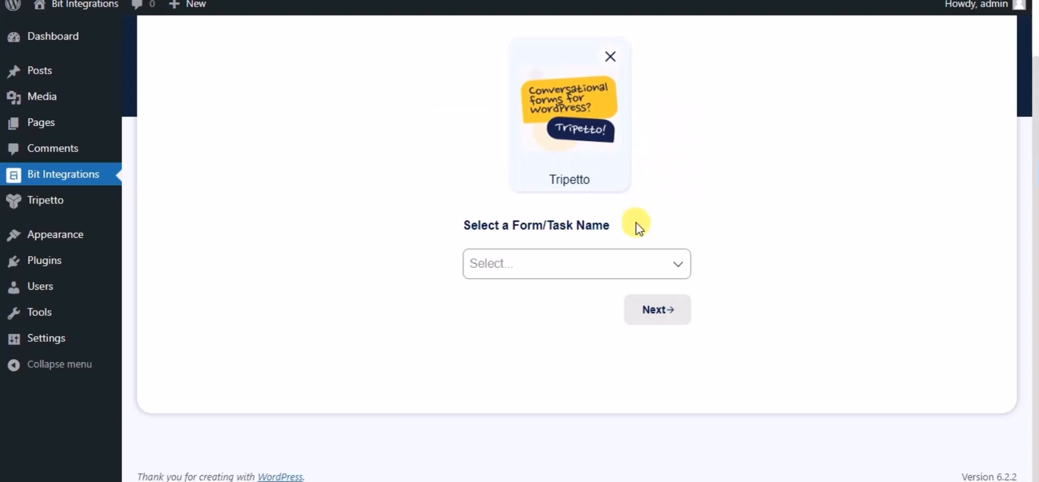
pyautogui.click(575, 263)
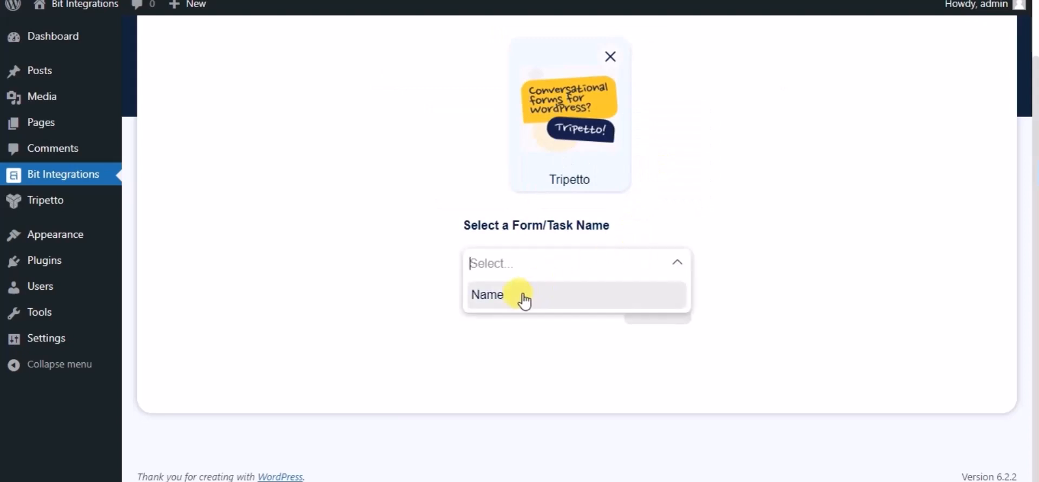
pyautogui.click(487, 295)
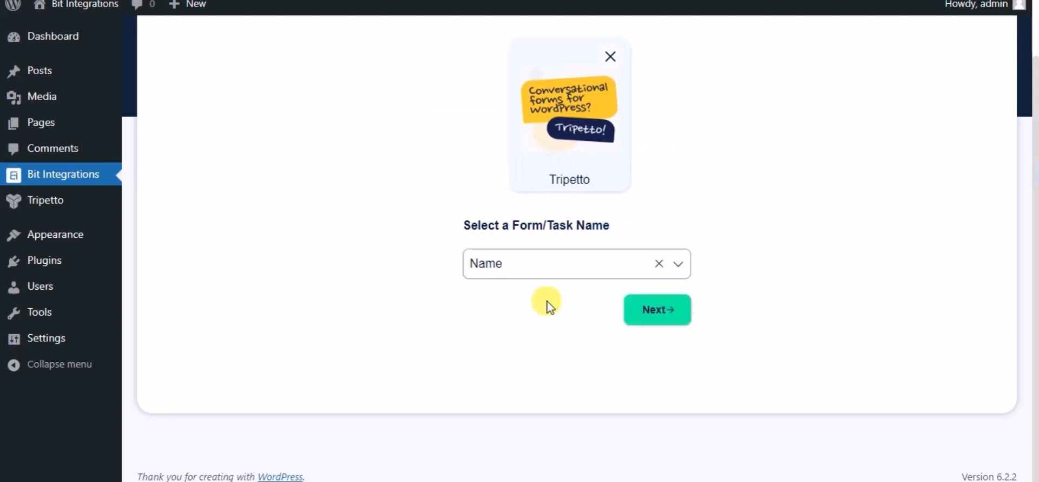
# Step: Proceed to the action step and choose Mailercloud, reaching its API key authorization settings
pyautogui.click(657, 308)
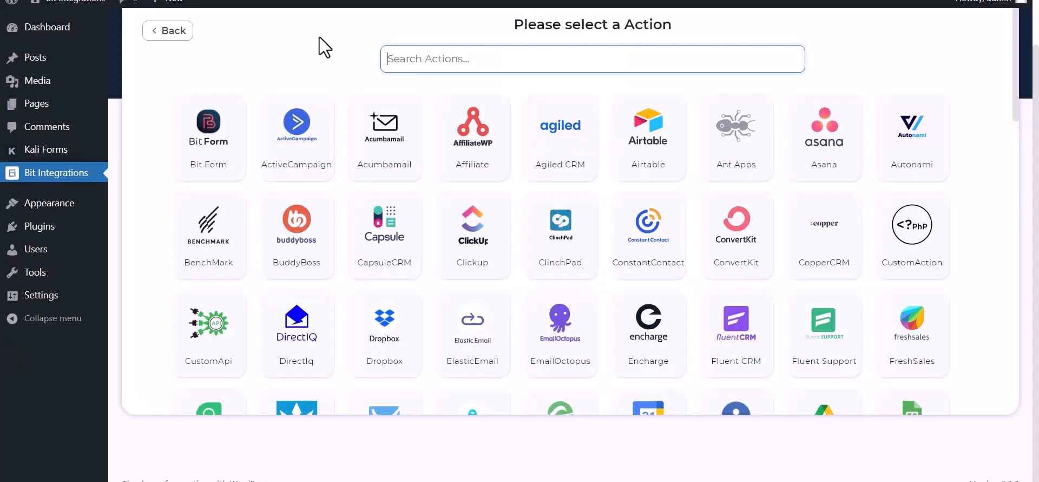
pyautogui.moveTo(446, 59)
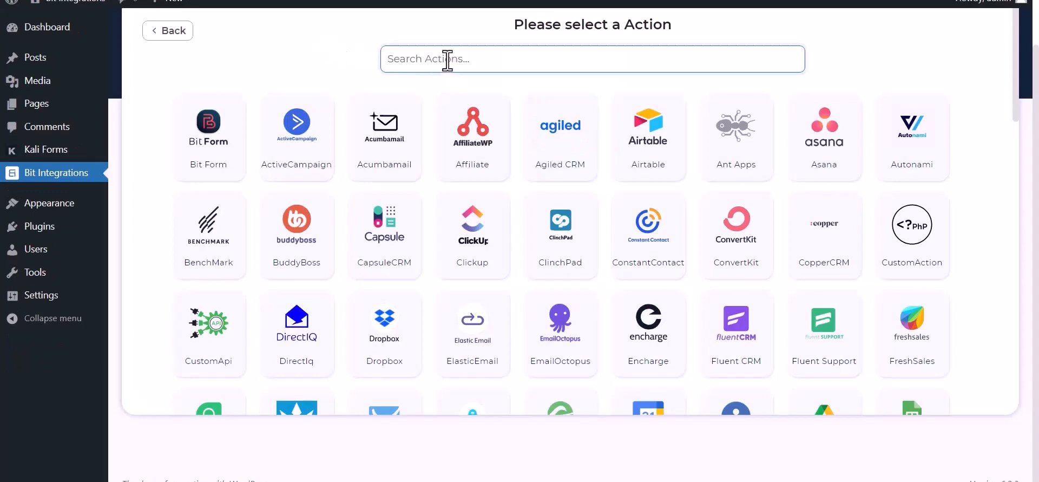
pyautogui.write('mail')
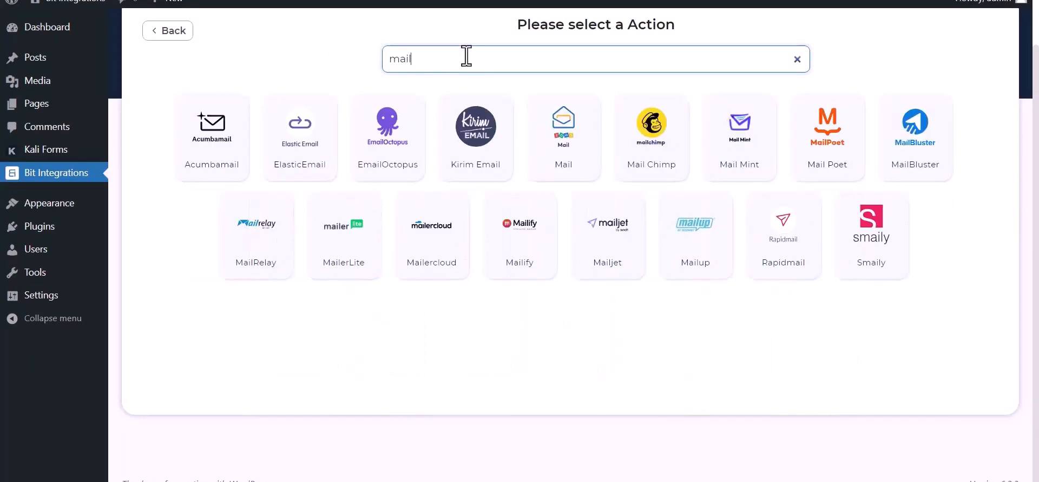
pyautogui.click(432, 237)
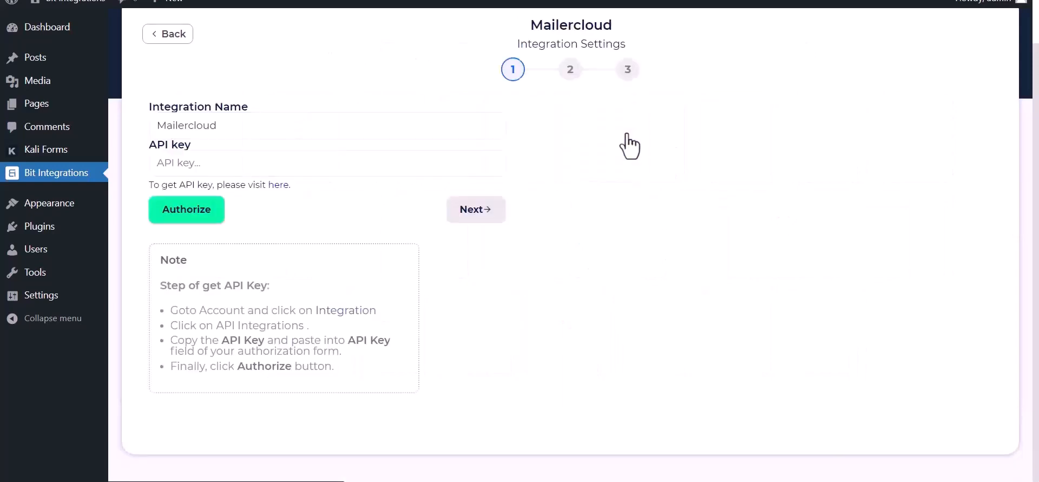
pyautogui.moveTo(274, 199)
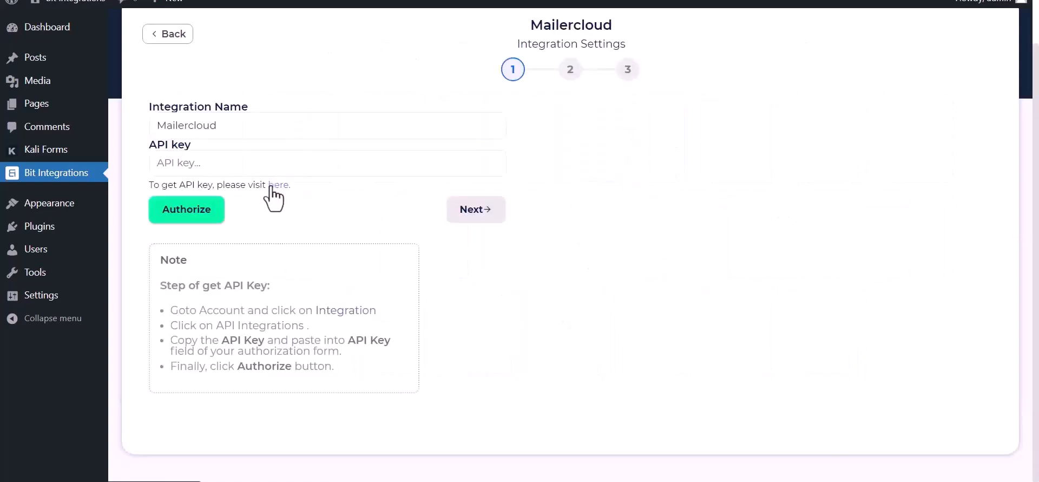
# Step: Generate a Mailercloud API key named Bit Integrations after passing the reCAPTCHA check
pyautogui.click(278, 186)
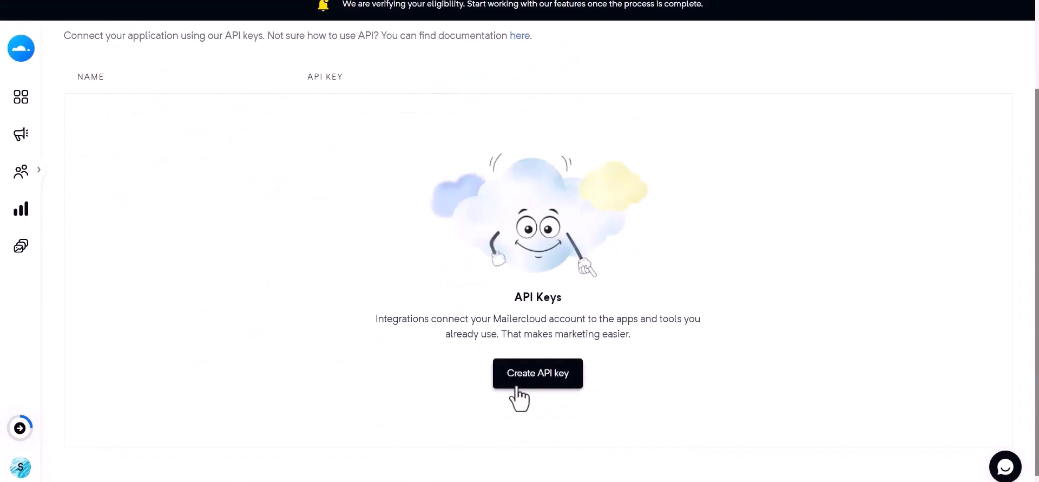
pyautogui.click(538, 372)
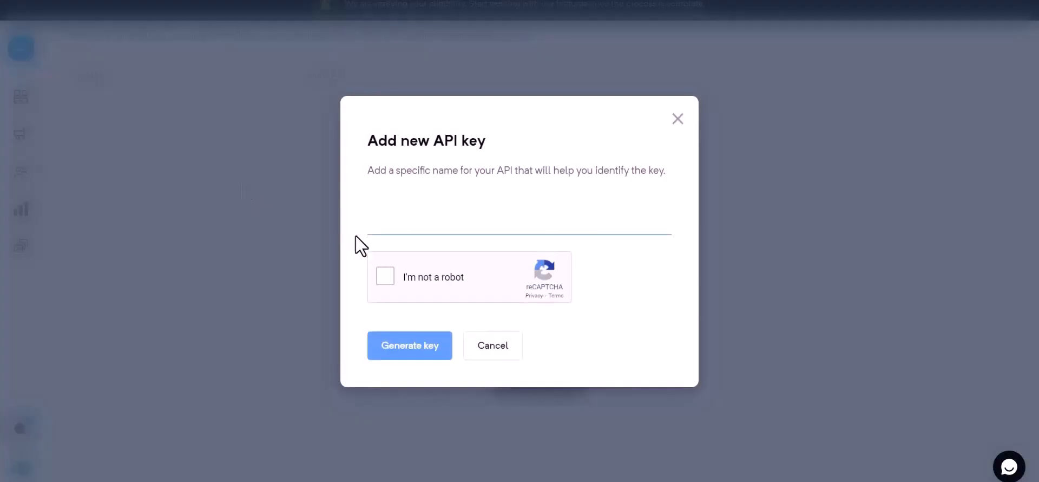
pyautogui.write('B')
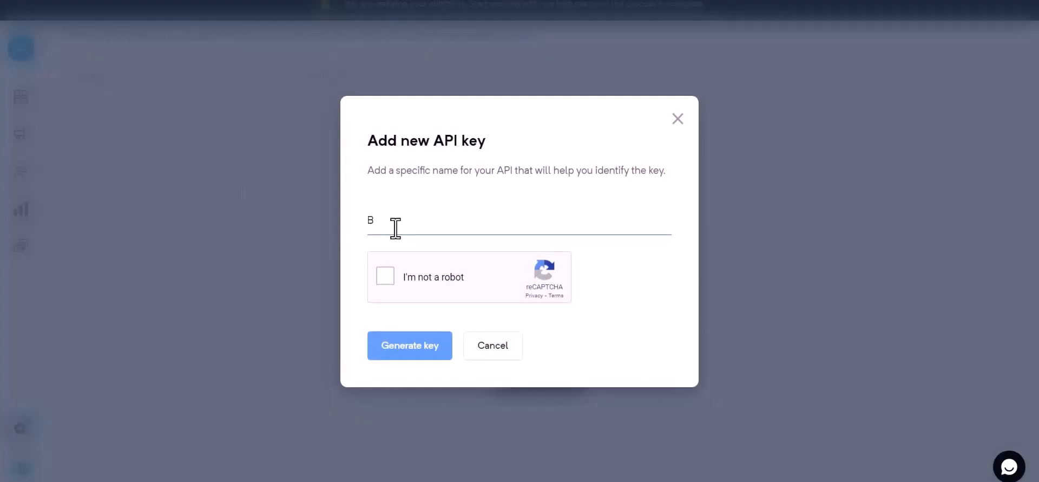
pyautogui.write('it')
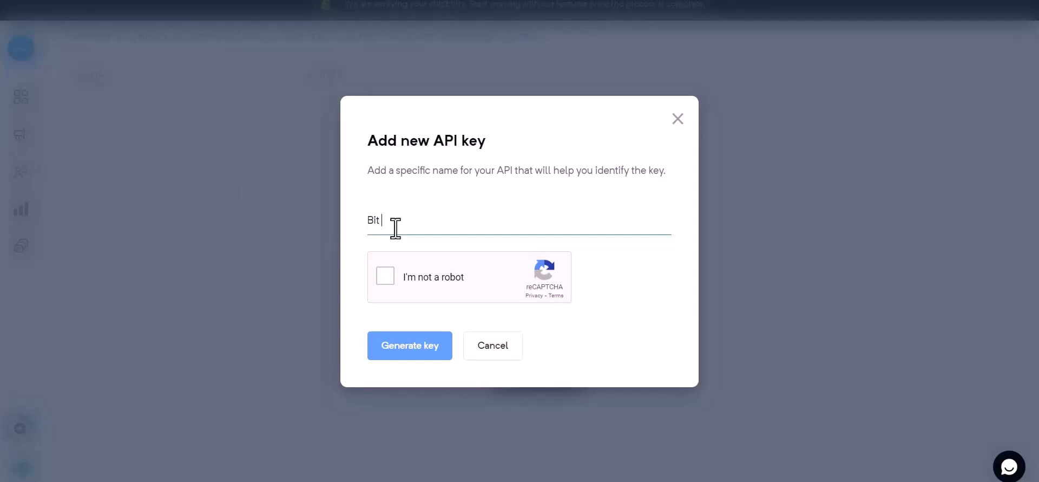
pyautogui.write('Integrations')
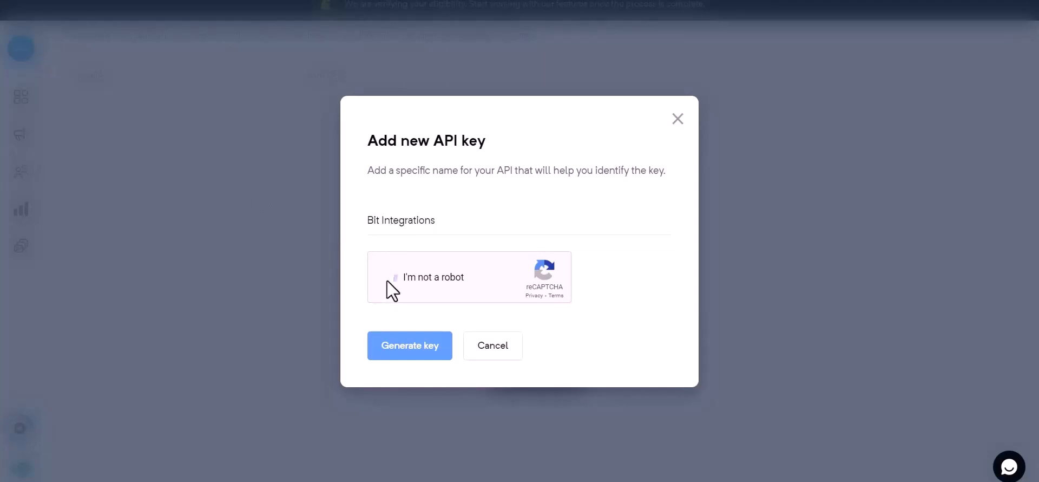
pyautogui.click(394, 277)
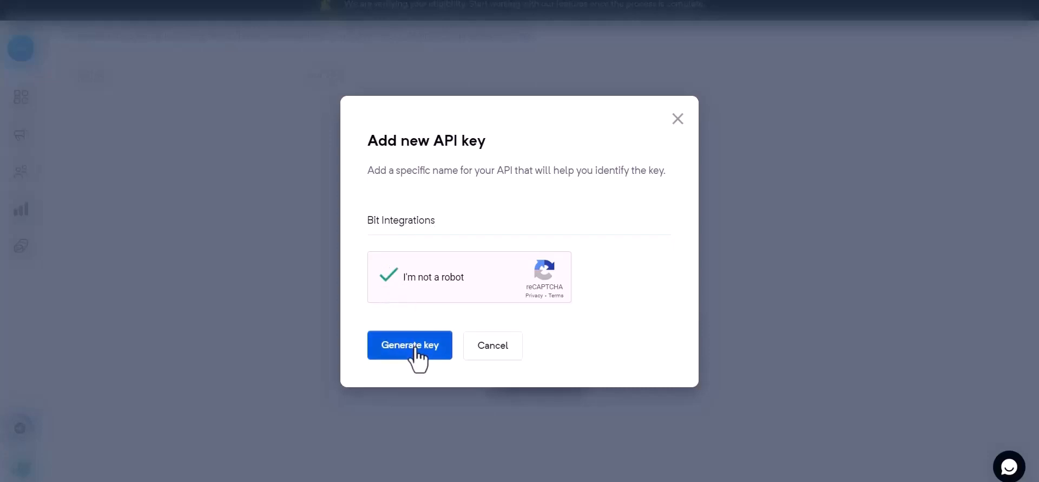
pyautogui.click(409, 344)
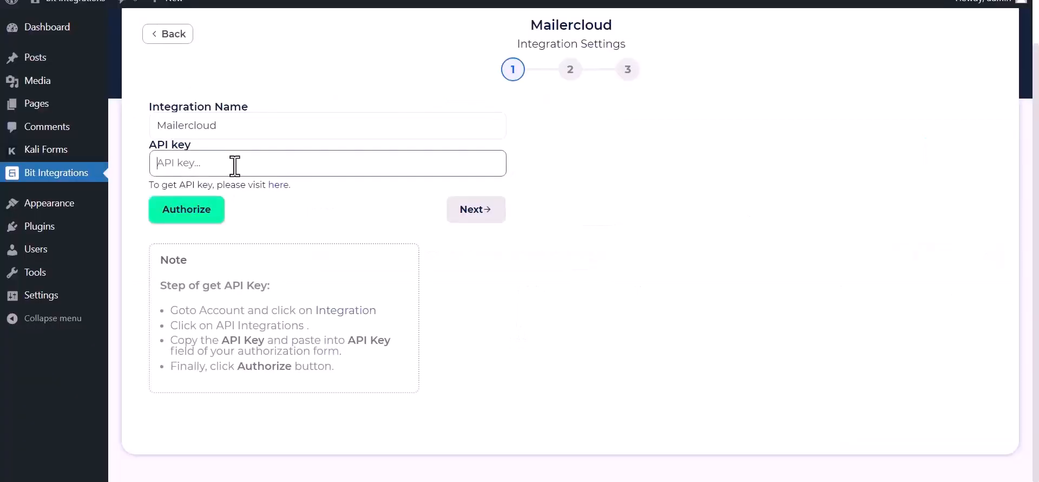
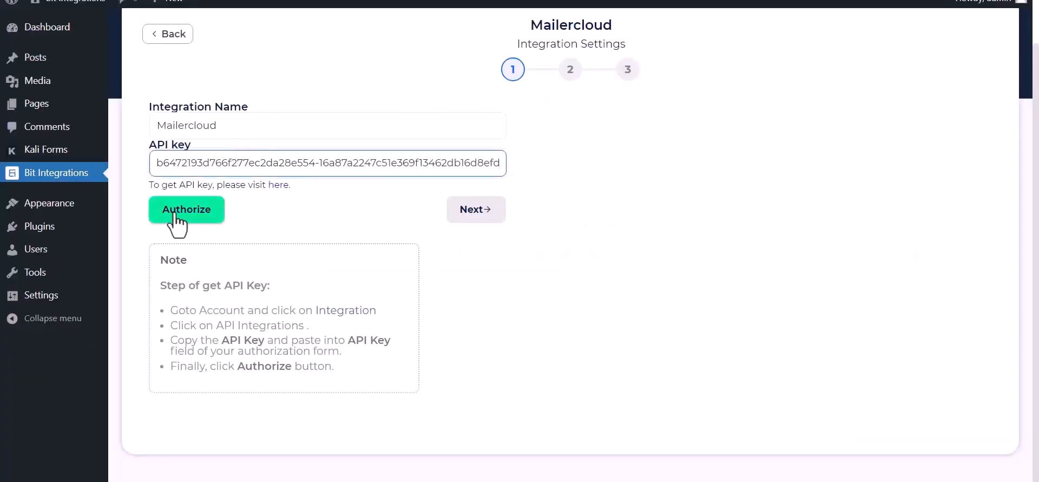
# Step: Enter the Mailercloud API key and authorize the connection
pyautogui.click(186, 209)
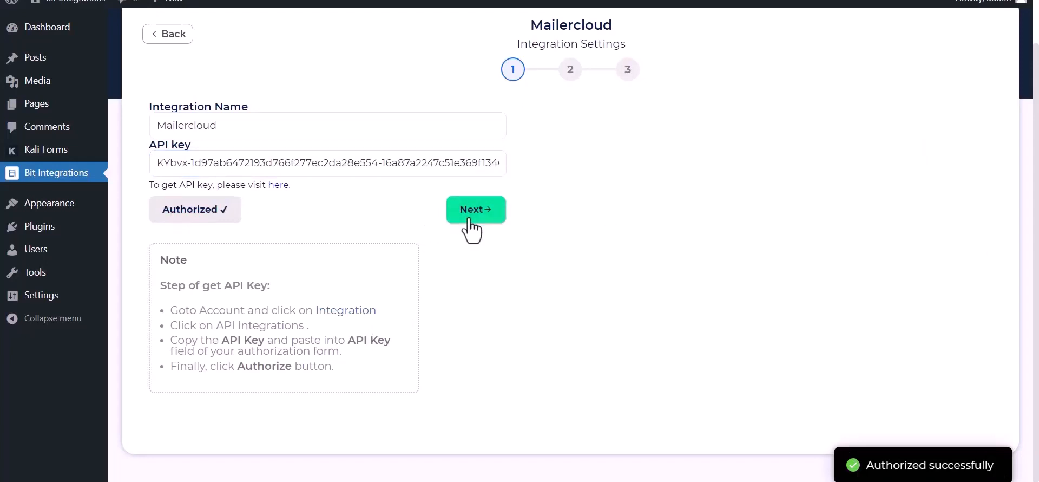
# Step: Sync to the Bit Integrations list with contact type ACTIVE
pyautogui.click(475, 209)
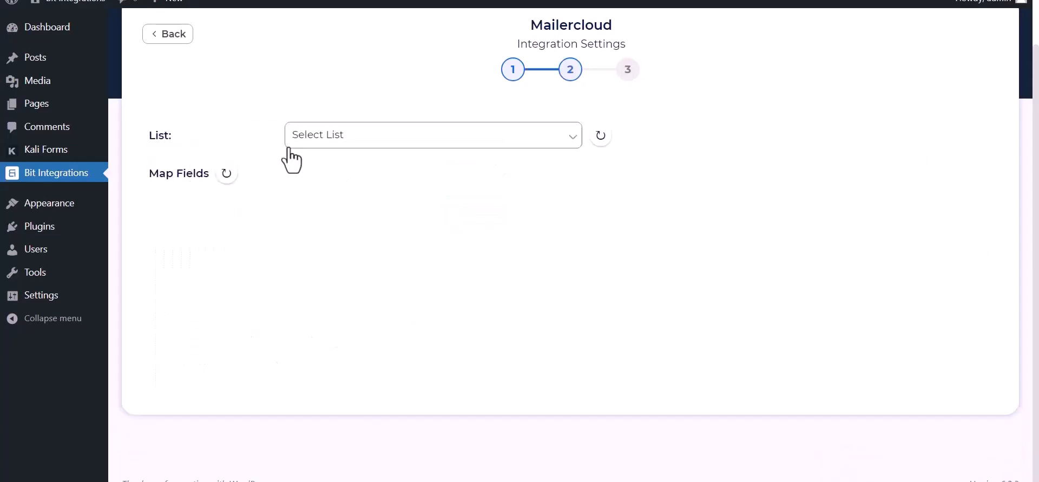
pyautogui.click(431, 135)
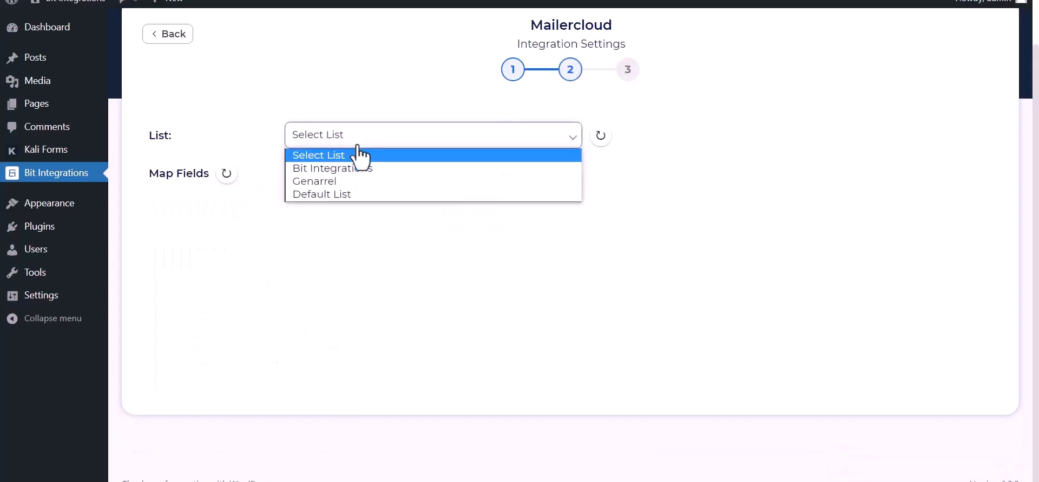
pyautogui.click(332, 168)
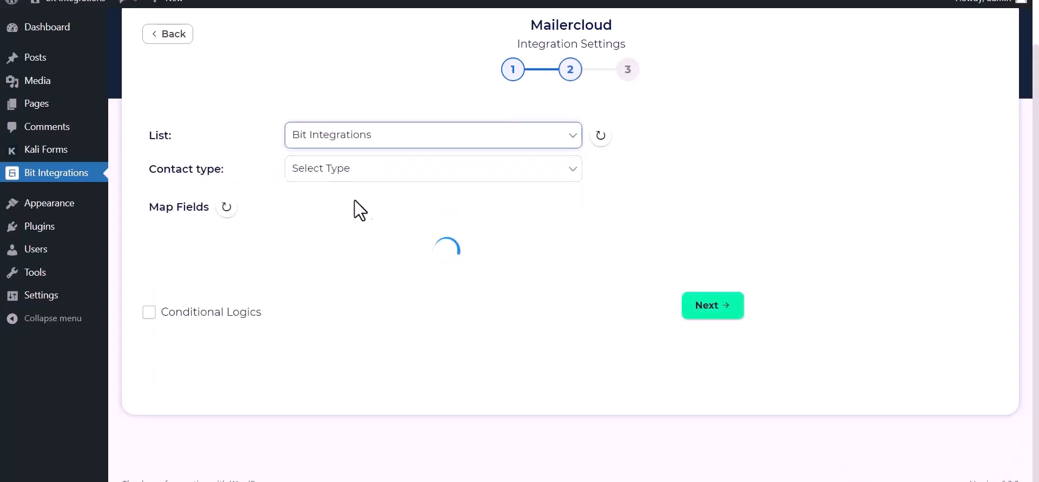
pyautogui.click(432, 168)
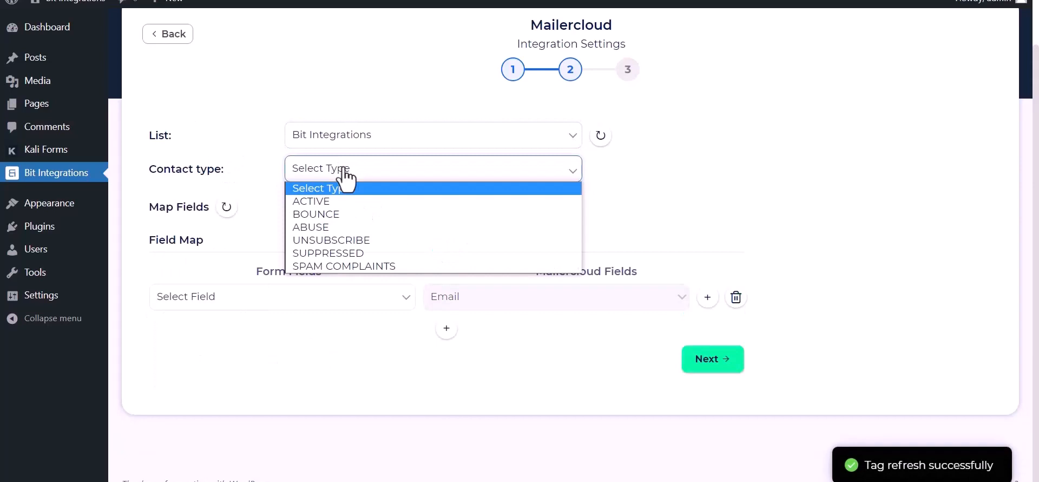
pyautogui.click(310, 200)
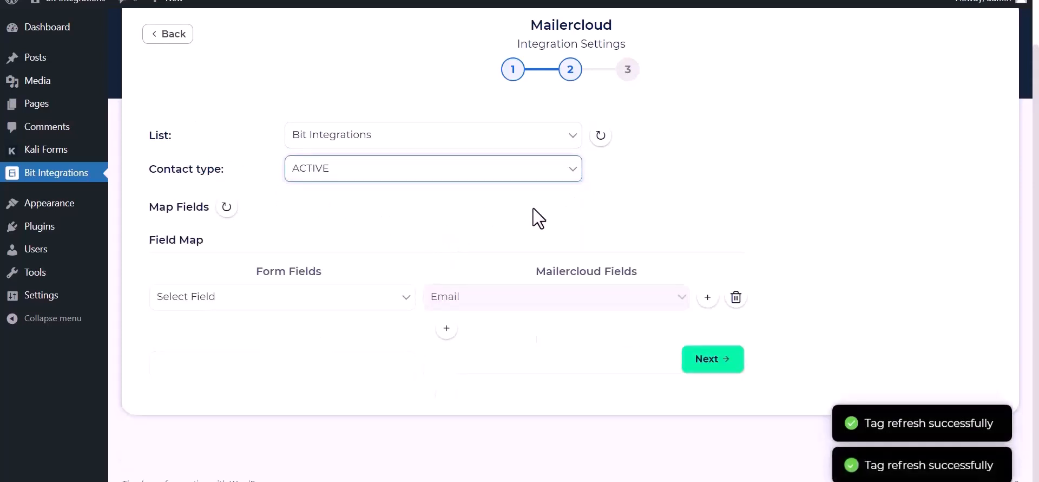
# Step: Map the form's Email, Name and Phone fields, then finish and save the integration
pyautogui.click(281, 296)
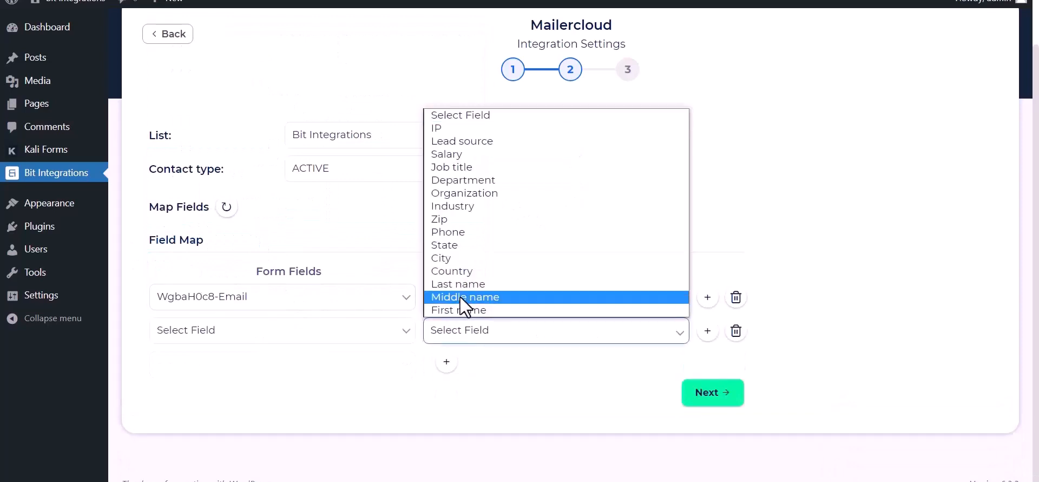
pyautogui.moveTo(453, 270)
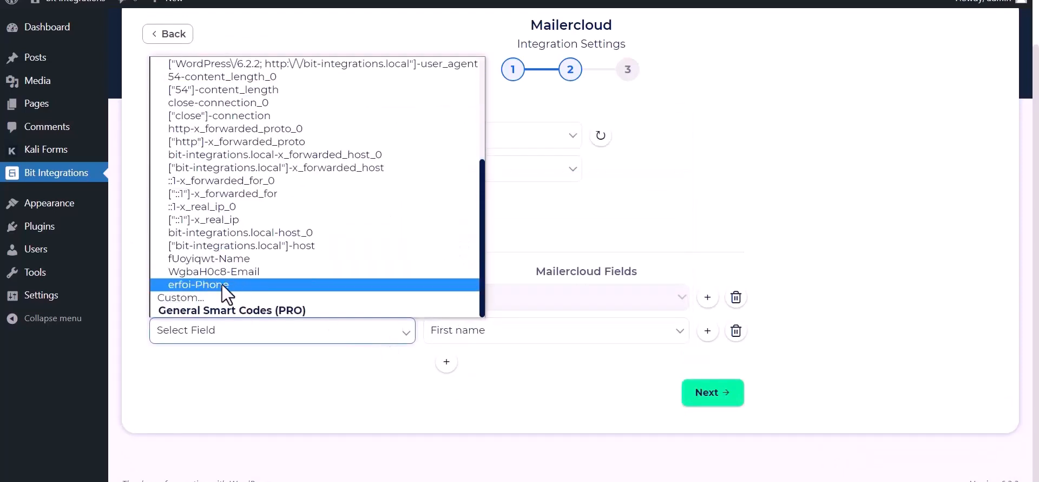
pyautogui.click(215, 270)
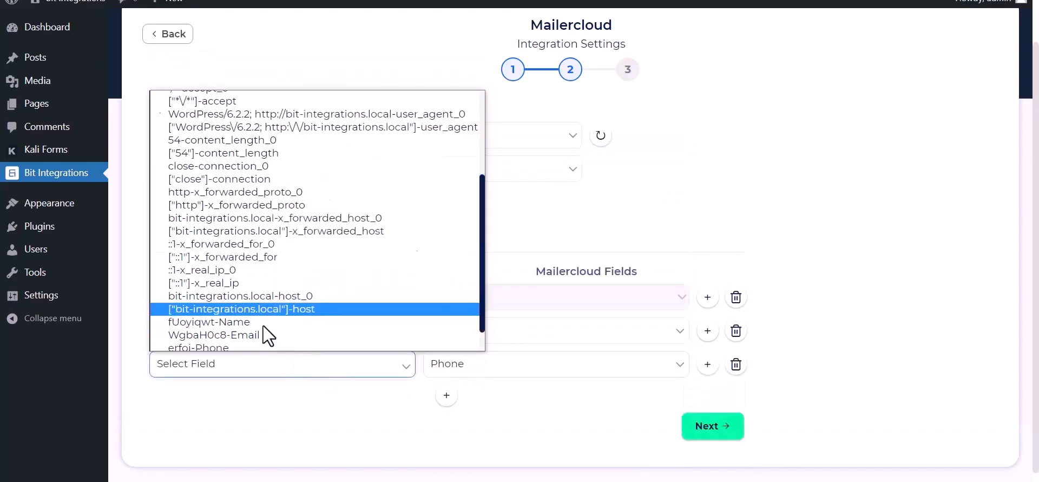
pyautogui.click(199, 348)
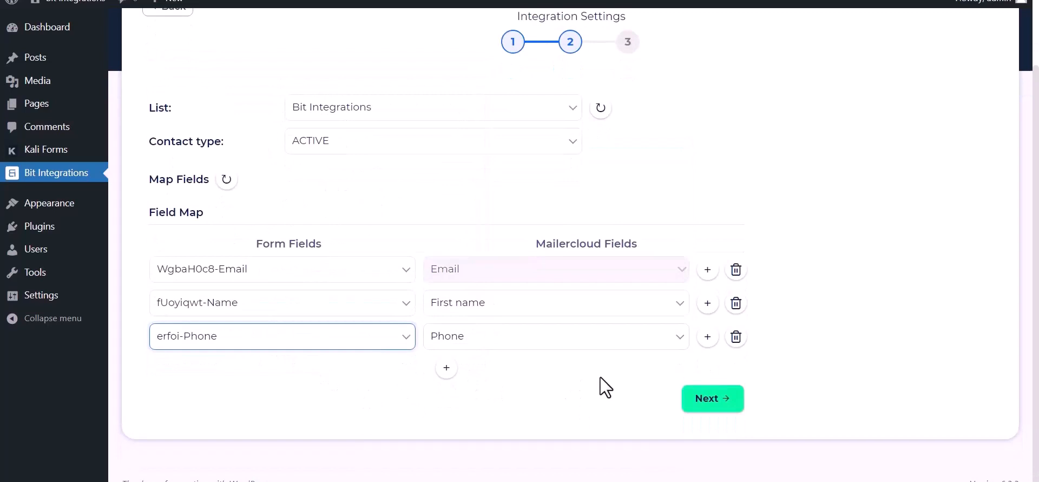
pyautogui.click(712, 398)
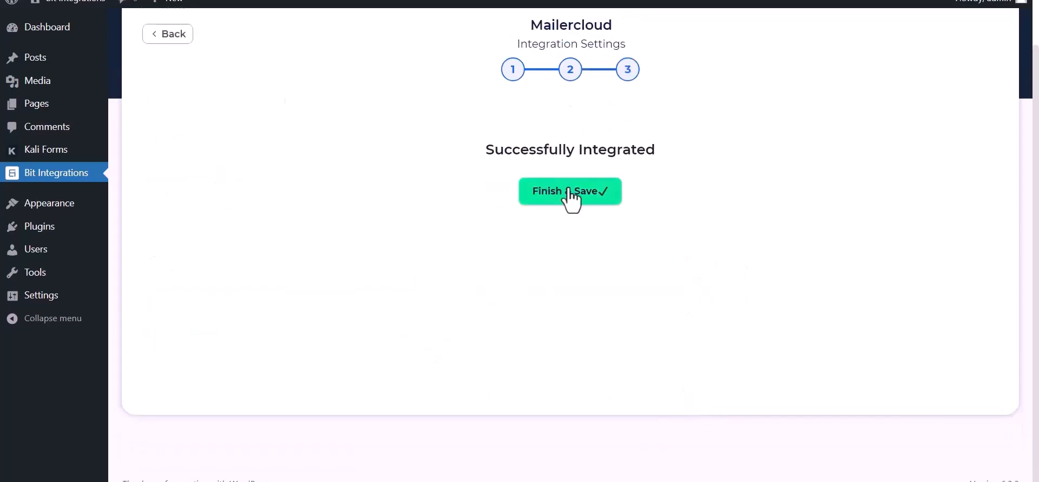
pyautogui.click(569, 191)
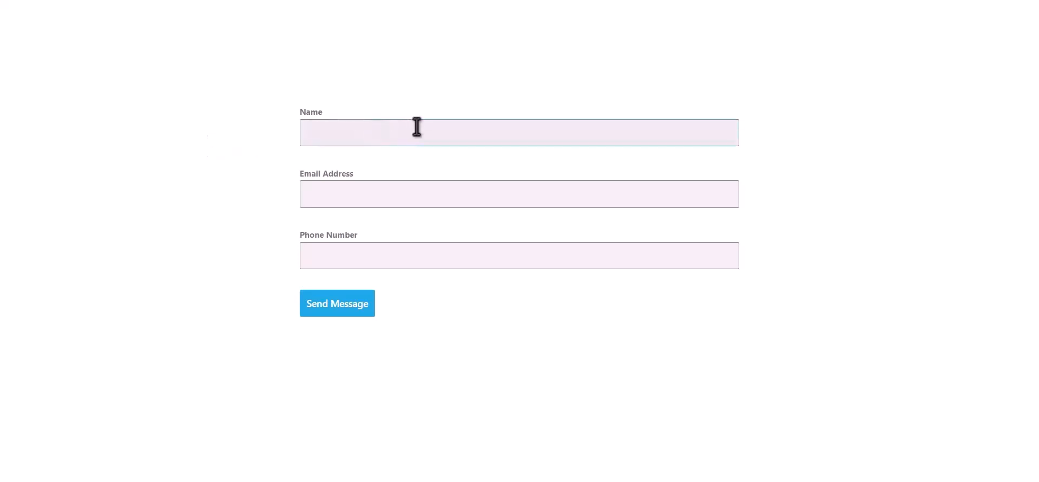
pyautogui.write('Bit')
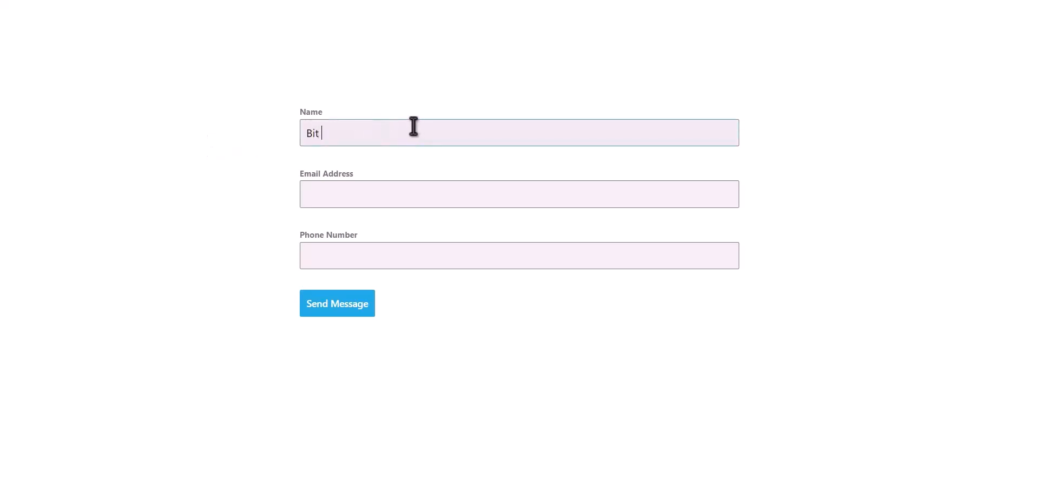
pyautogui.write('Integra')
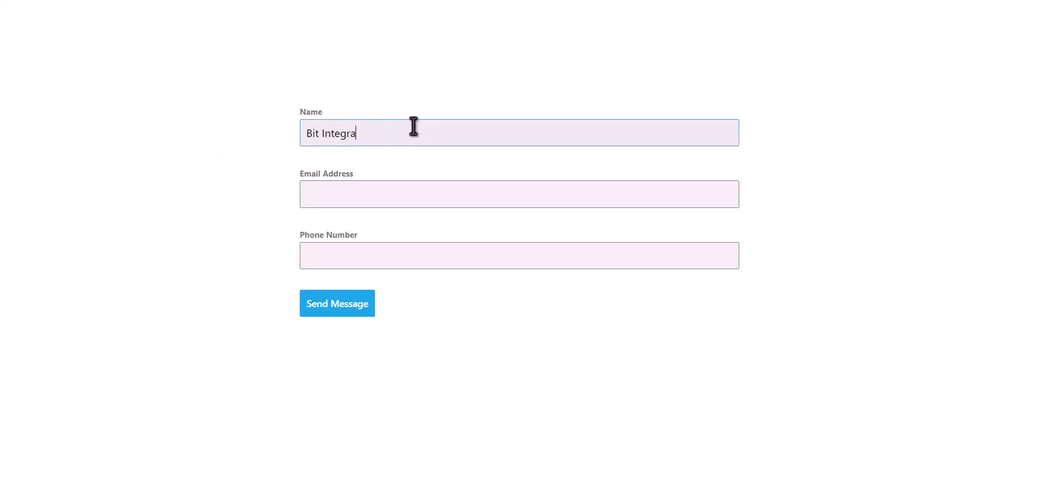
pyautogui.write('tions')
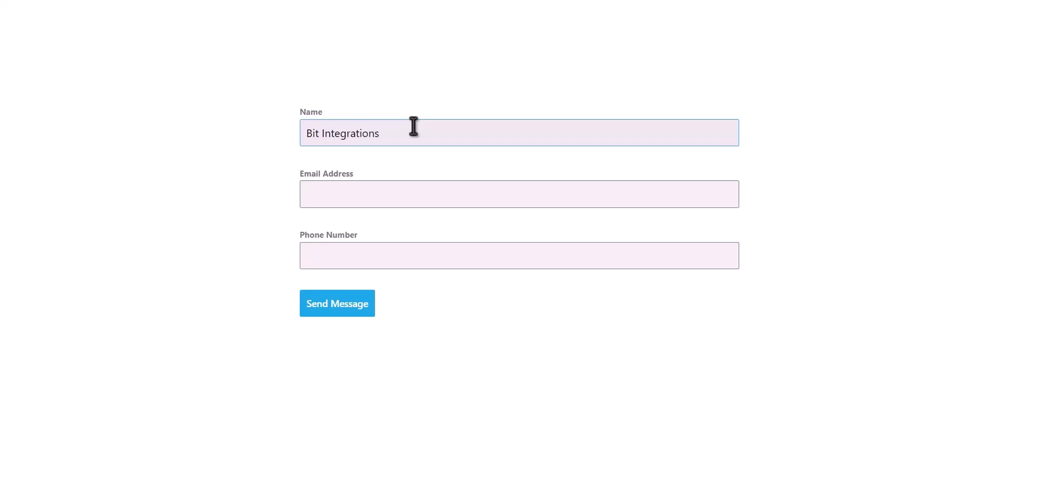
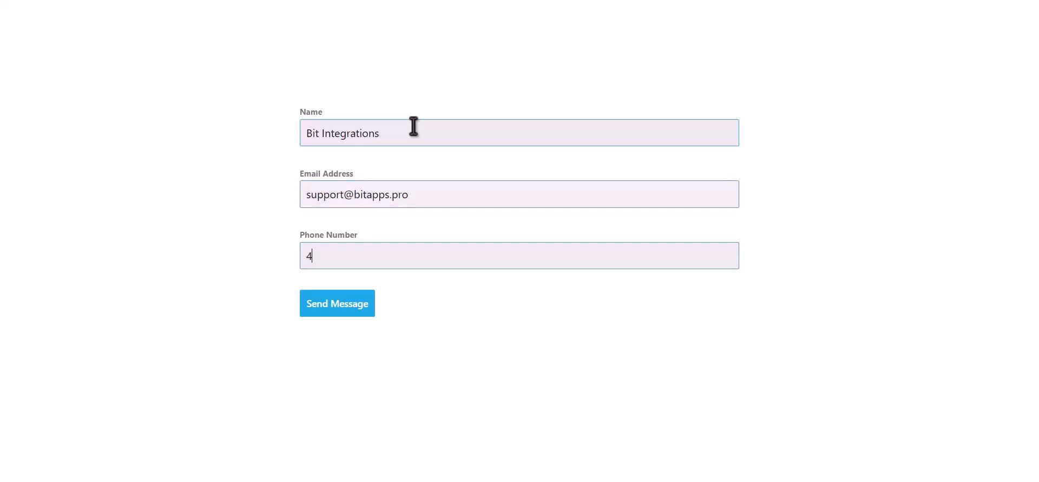
pyautogui.write('44555666')
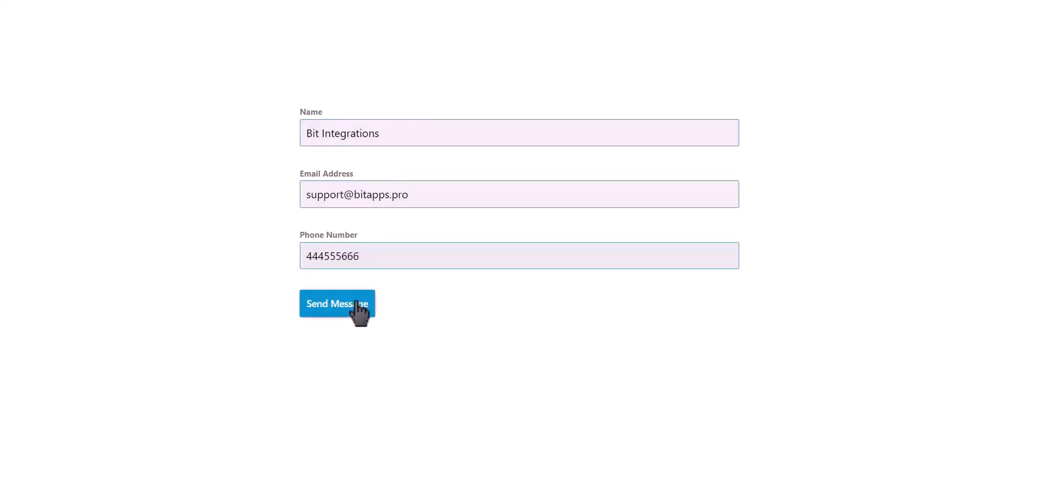
pyautogui.click(337, 303)
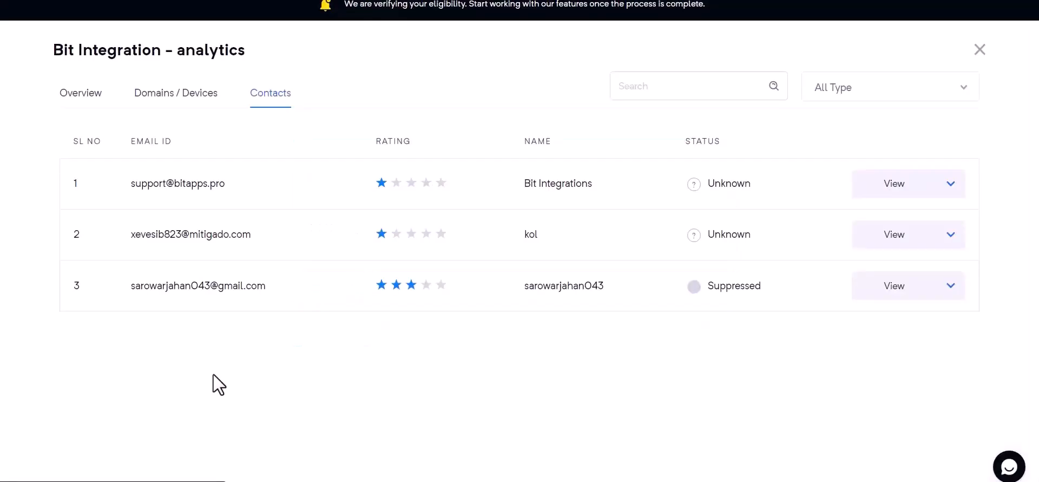
pyautogui.moveTo(163, 205)
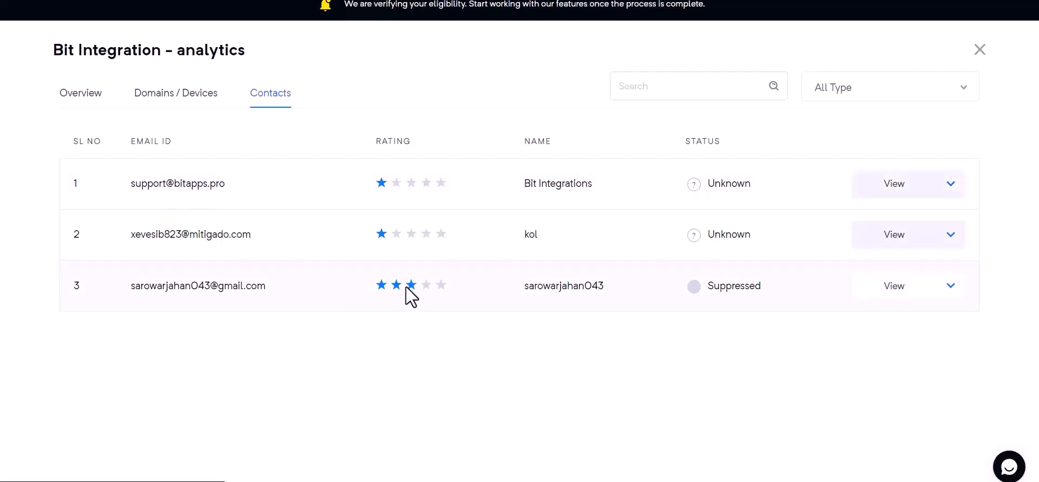
# Step: Open the newly synced Bit Integrations contact's profile from the Contacts list
pyautogui.doubleClick(176, 184)
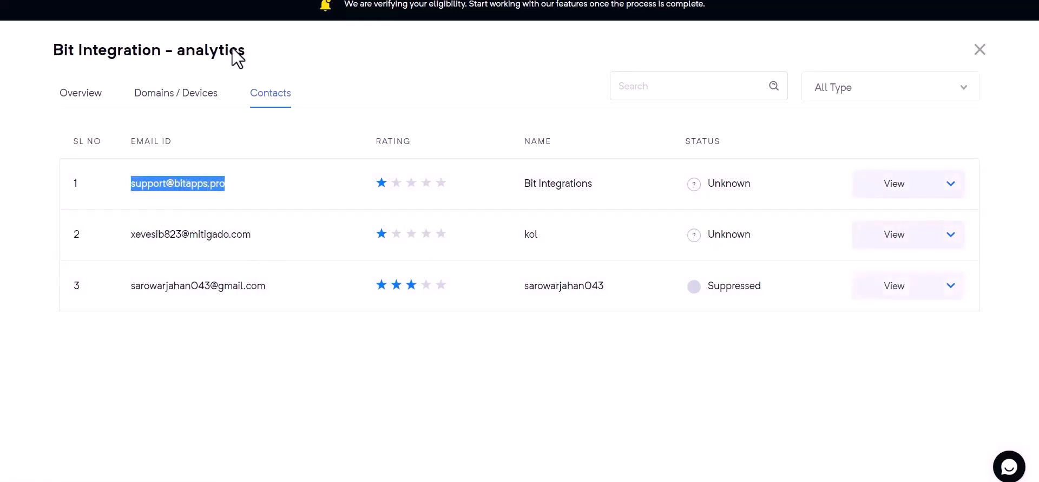
pyautogui.click(893, 184)
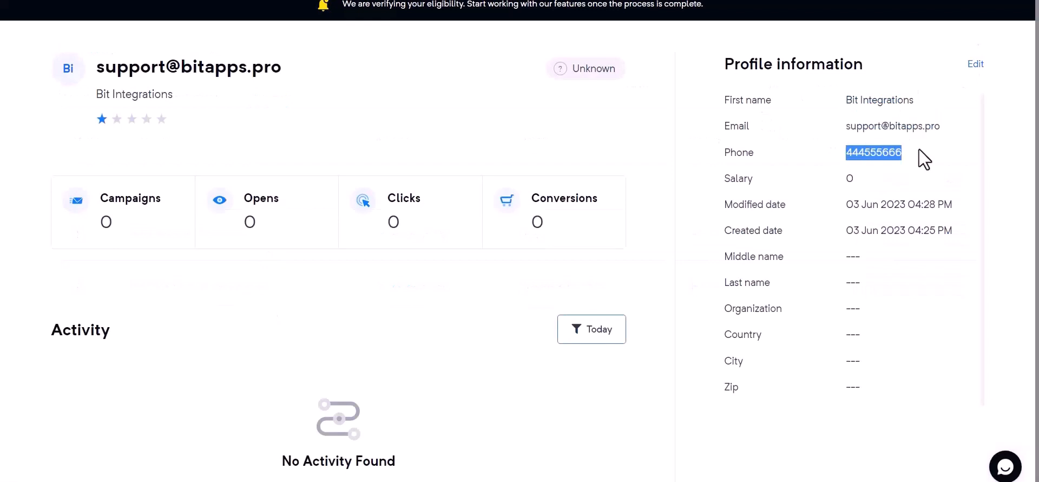